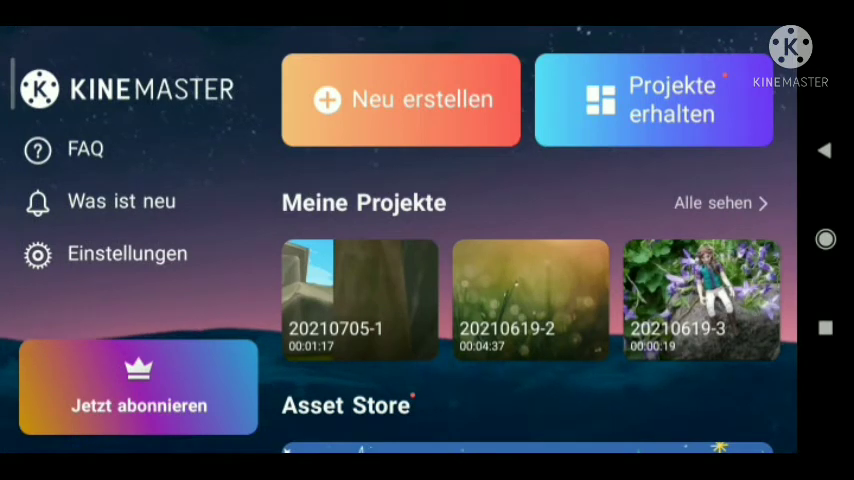
Step: Create a new project using the sea-sunset image as its 14.5-second background clip
click(401, 99)
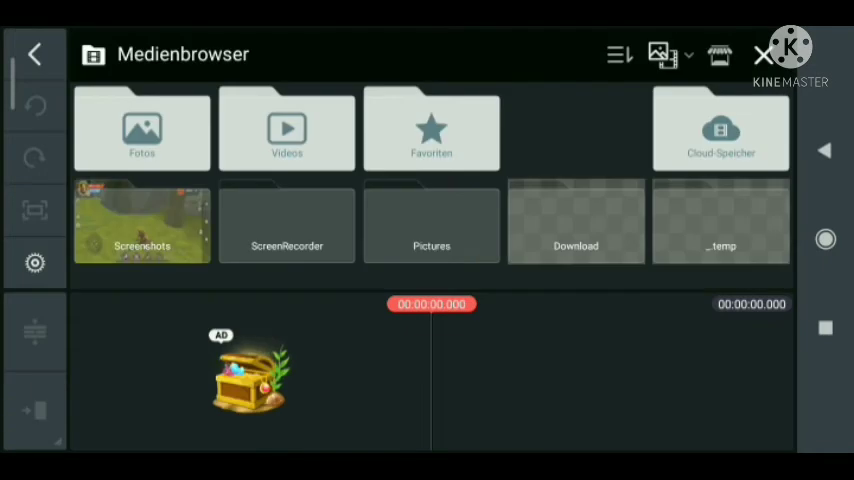
click(142, 130)
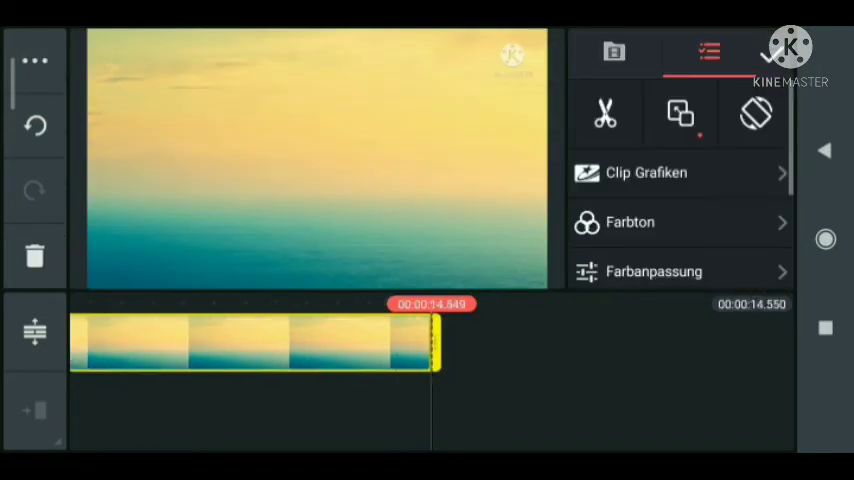
Step: Exit clip editing, browse media without adding anything, and show the Animierte Aktion stickers
click(34, 56)
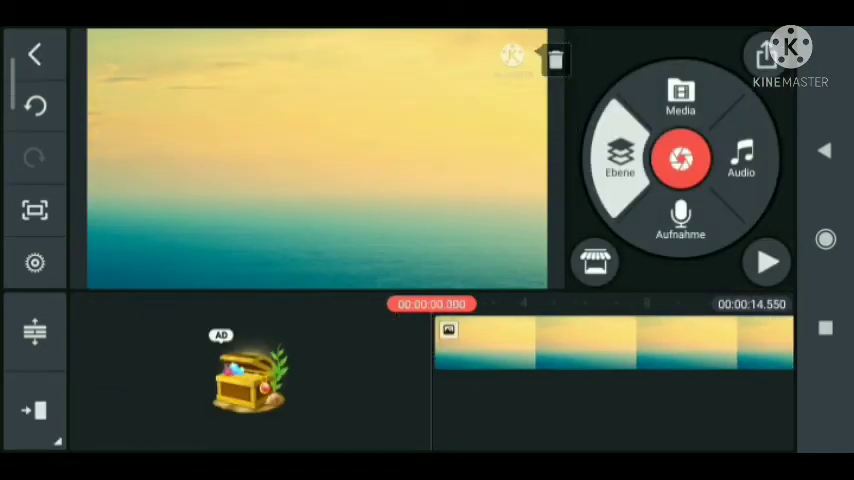
click(680, 95)
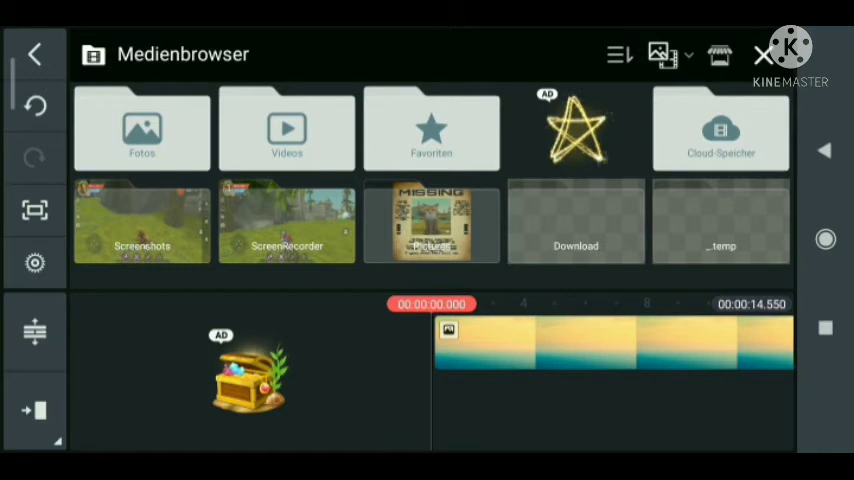
click(764, 54)
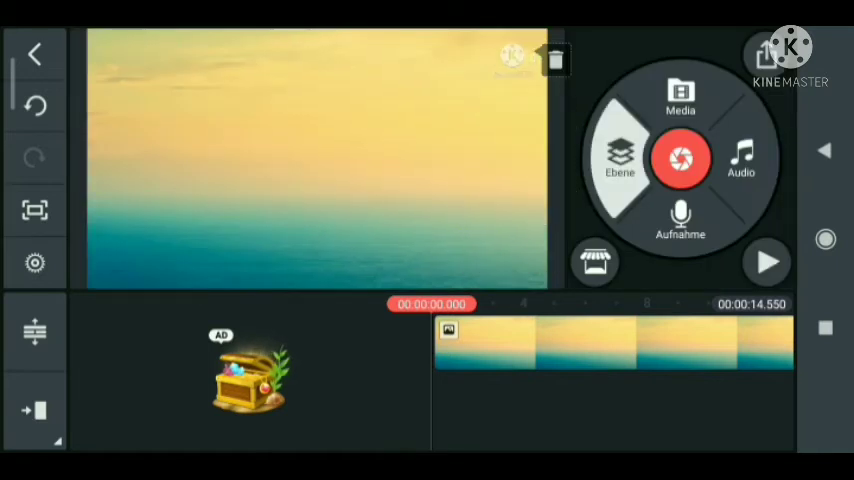
click(595, 262)
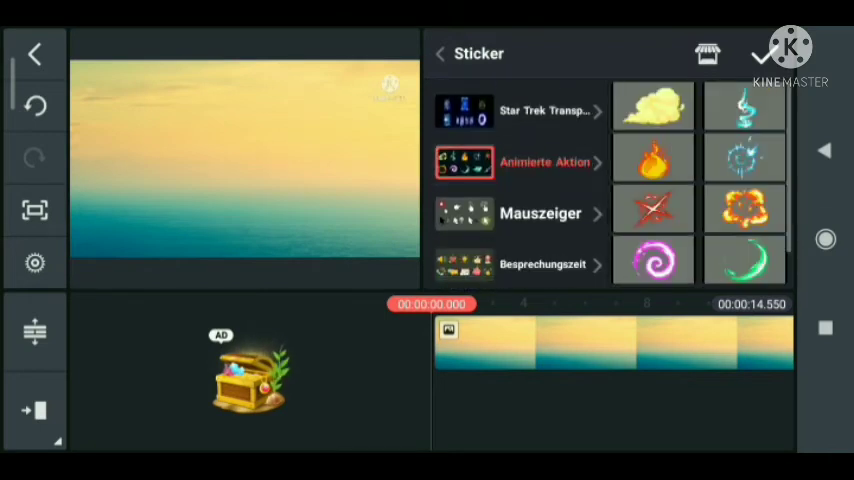
Step: Place the flame sticker over the sea and drag it to a keyframed position
click(653, 158)
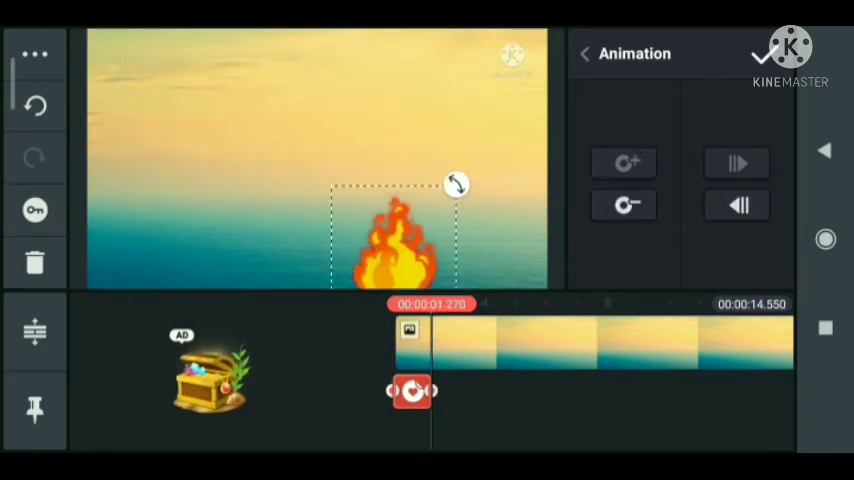
drag(395, 240, 485, 235)
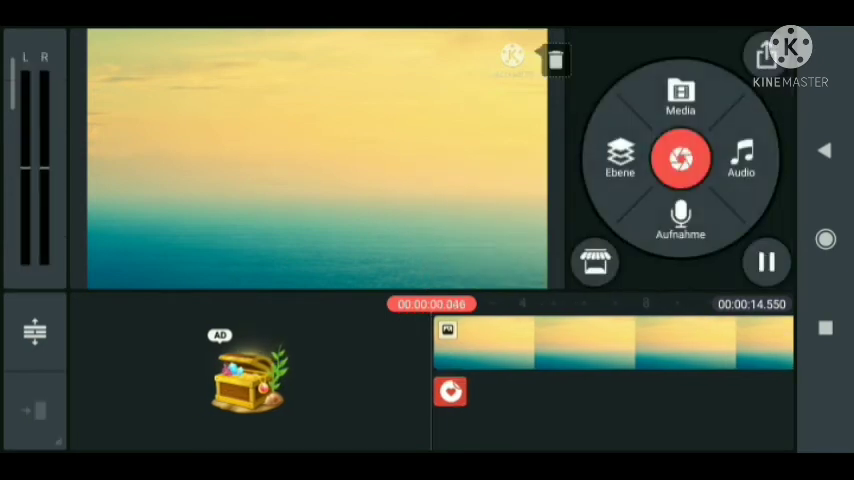
Step: Stop playback and keyframe the flame sticker at a second position farther right
click(767, 262)
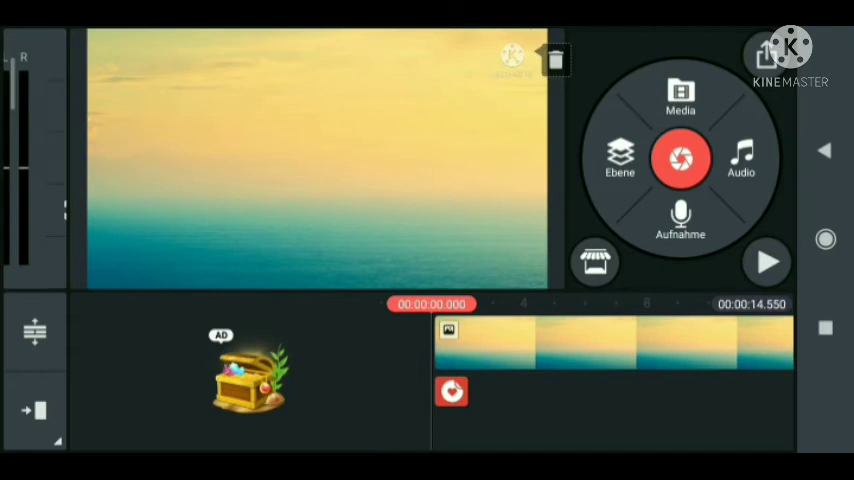
click(451, 391)
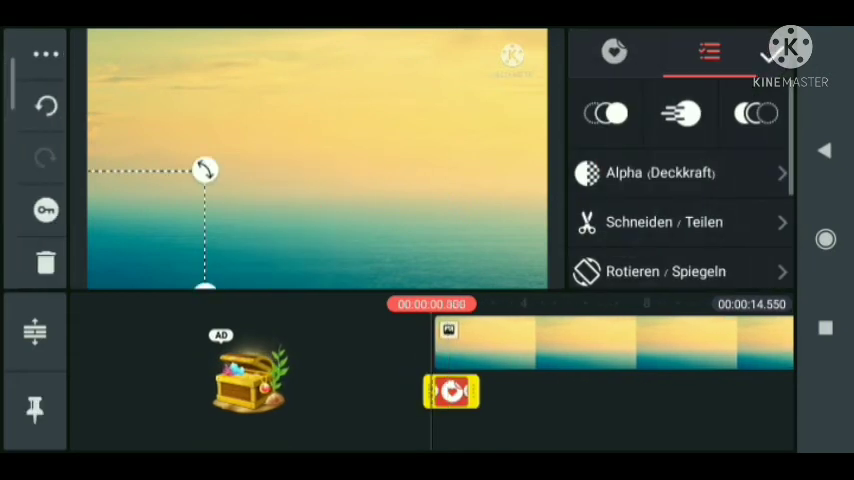
click(680, 112)
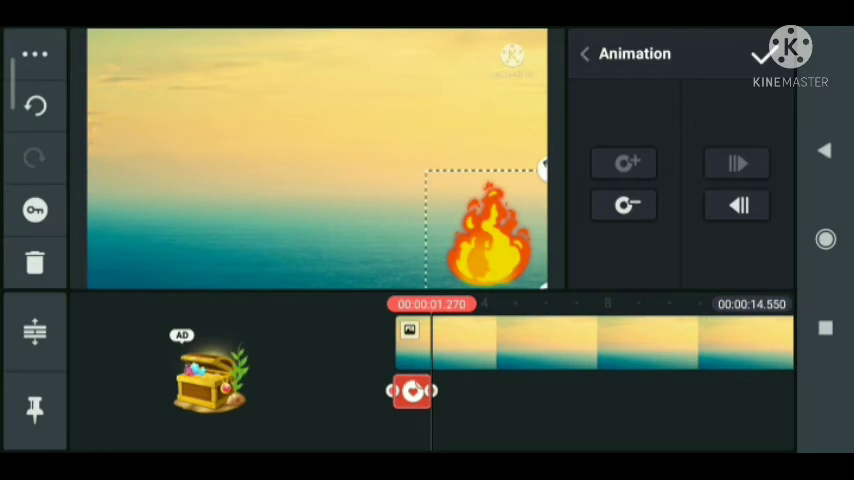
drag(487, 235, 170, 260)
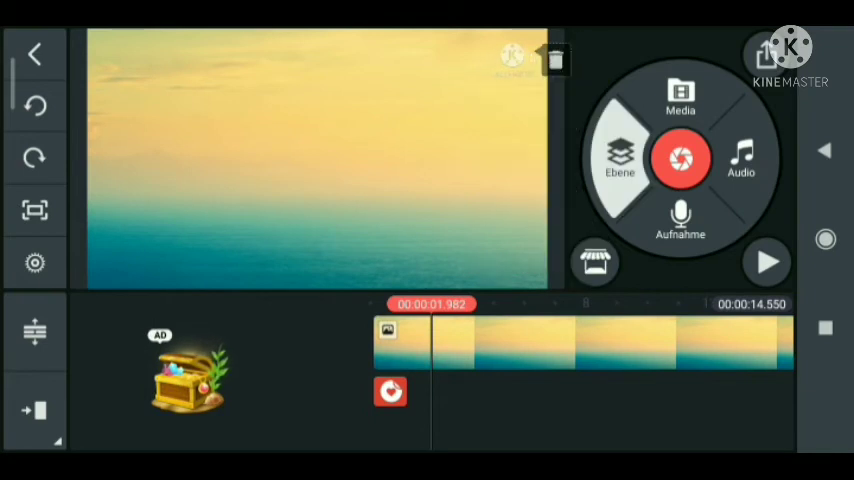
Step: Layer the PicsArt fiery wolf photo over the sunset clip and begin cropping it
click(680, 95)
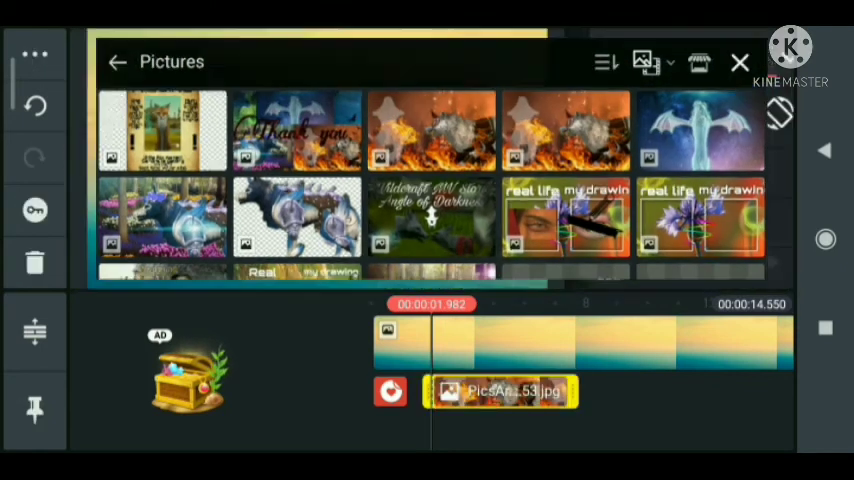
click(431, 131)
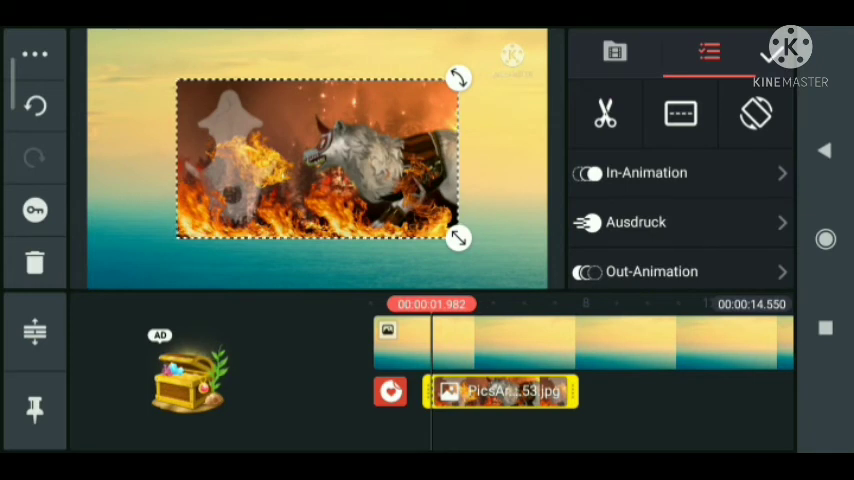
scroll(down, 3)
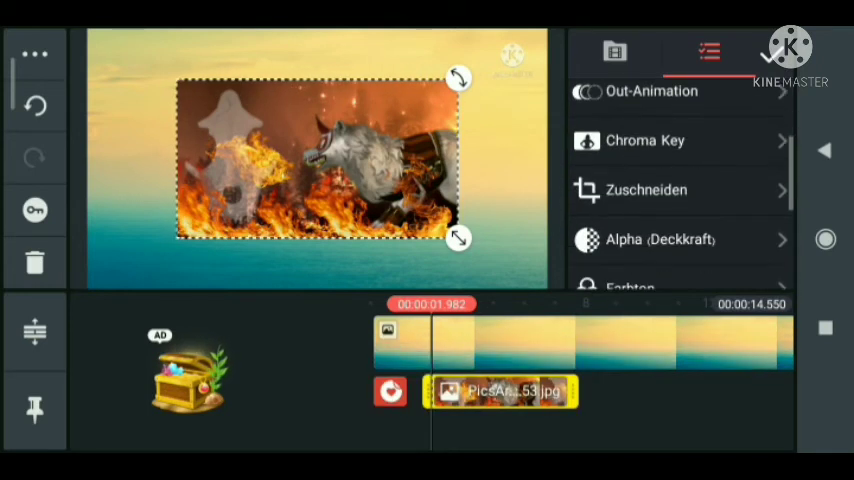
click(645, 190)
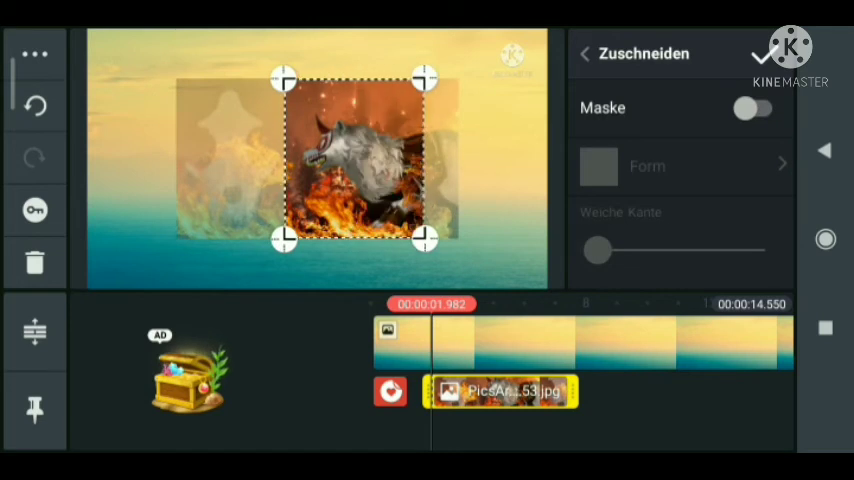
Step: Confirm the square crop of the wolf picture
click(584, 54)
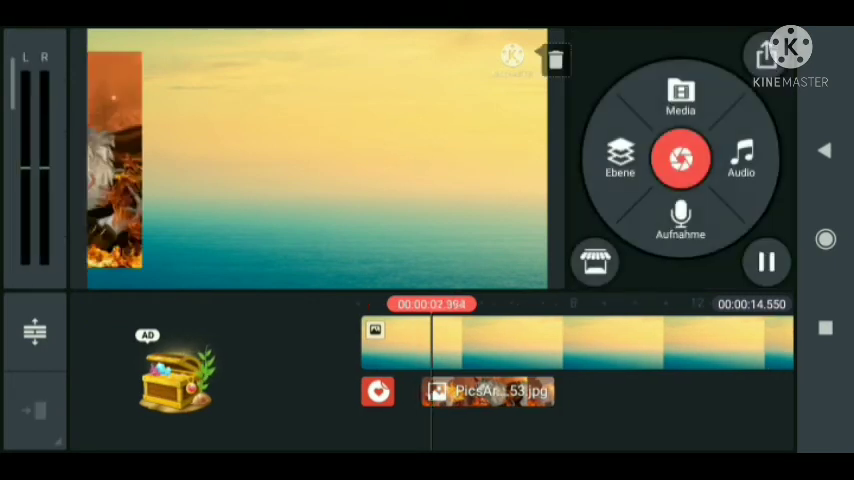
Step: Stop and replay the project to check the wolf's rightward movement, then start a text layer
click(488, 391)
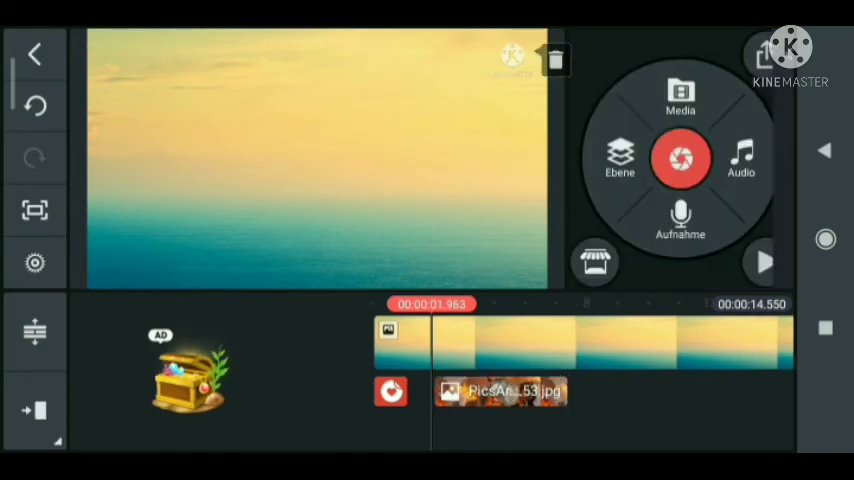
click(765, 262)
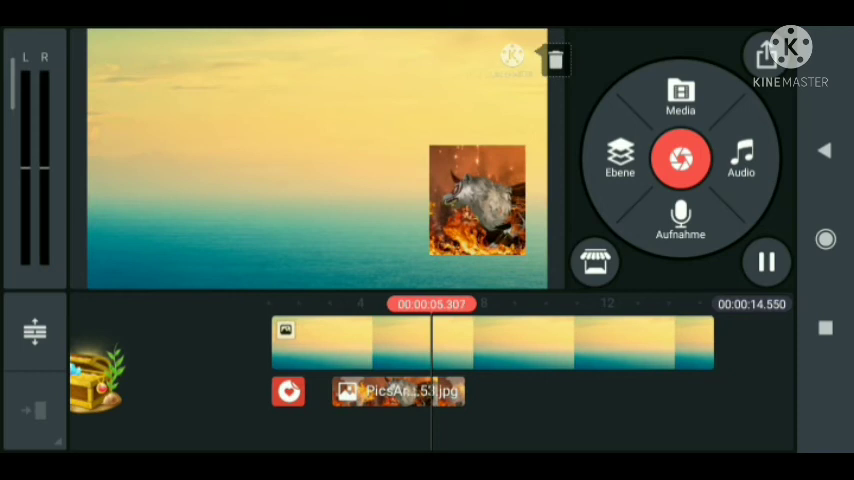
click(619, 158)
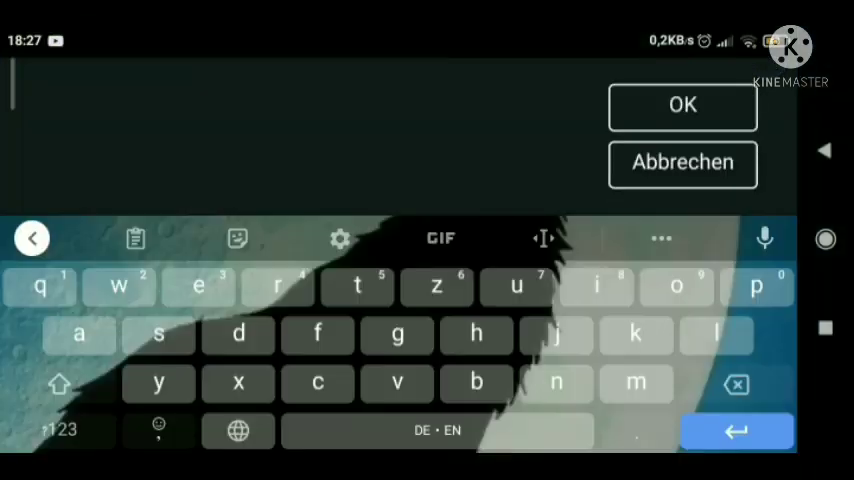
Step: Enter the title 'text' and confirm it as a white text layer
text(the s)
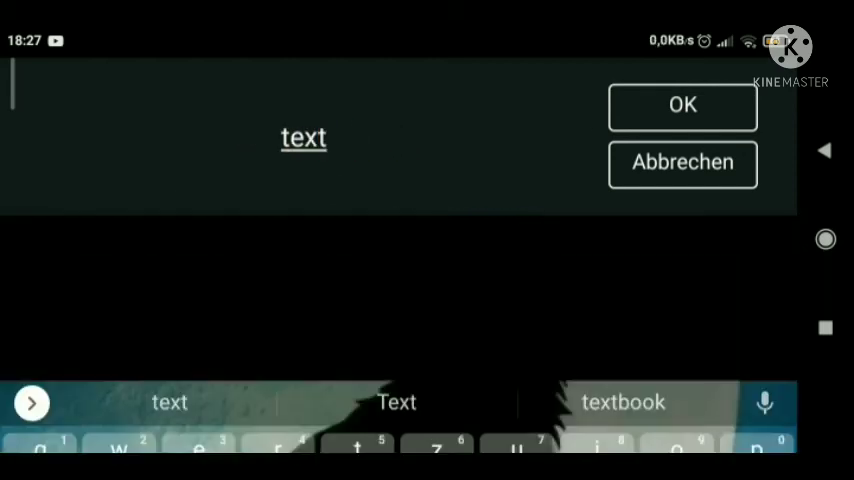
click(682, 107)
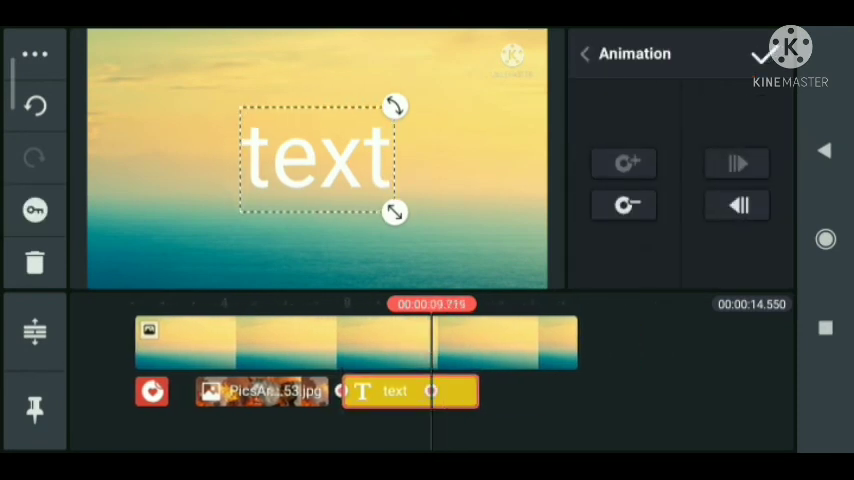
Step: Keyframe the text moving left, down toward the bottom, then upper right, and finish
drag(318, 158, 100, 175)
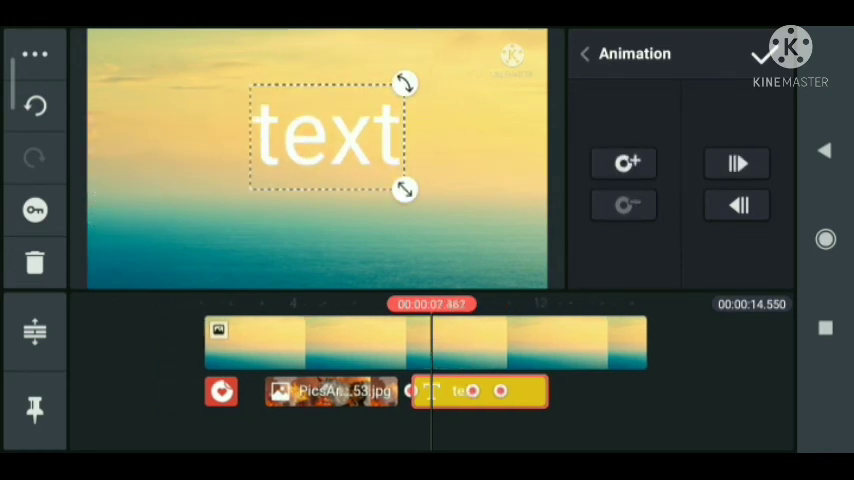
drag(328, 135, 485, 255)
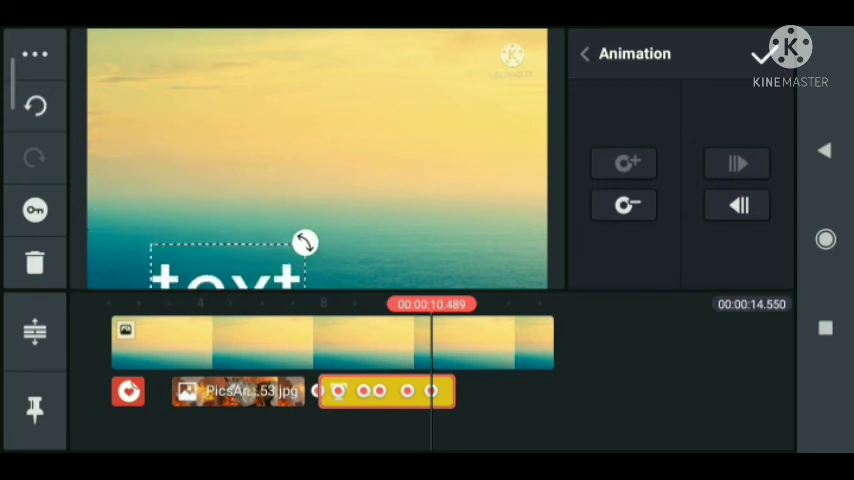
drag(225, 270, 410, 135)
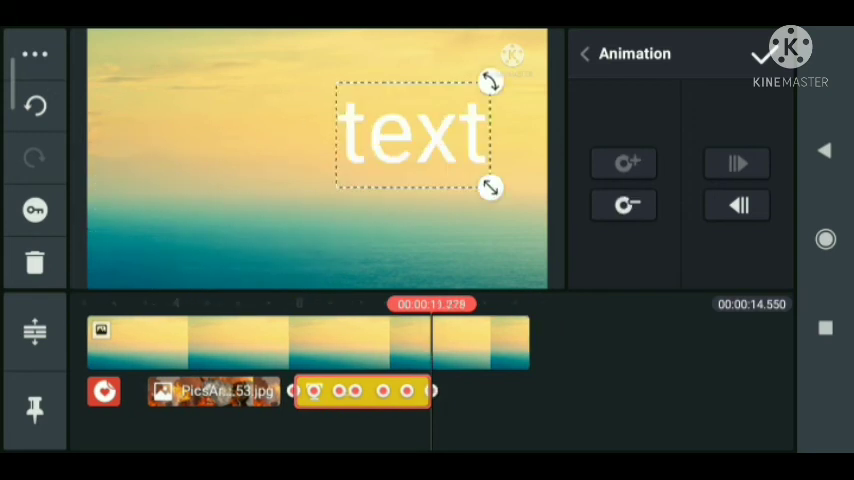
click(585, 53)
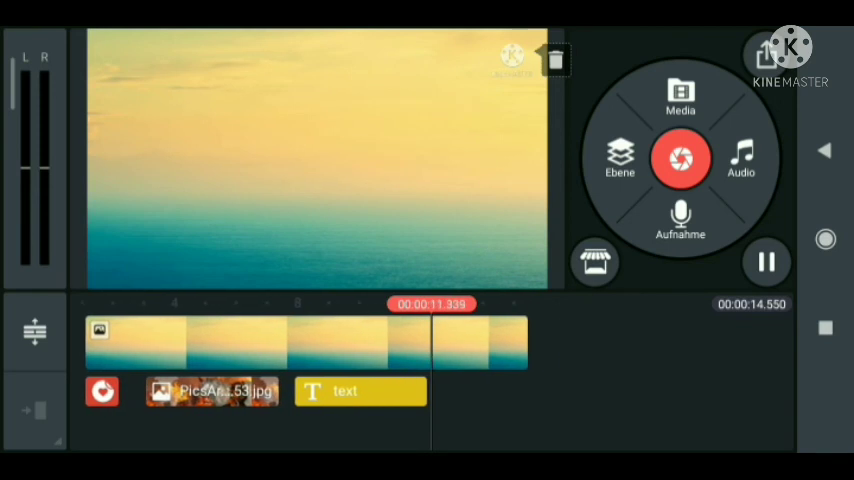
Step: Stop the running playback preview
click(766, 262)
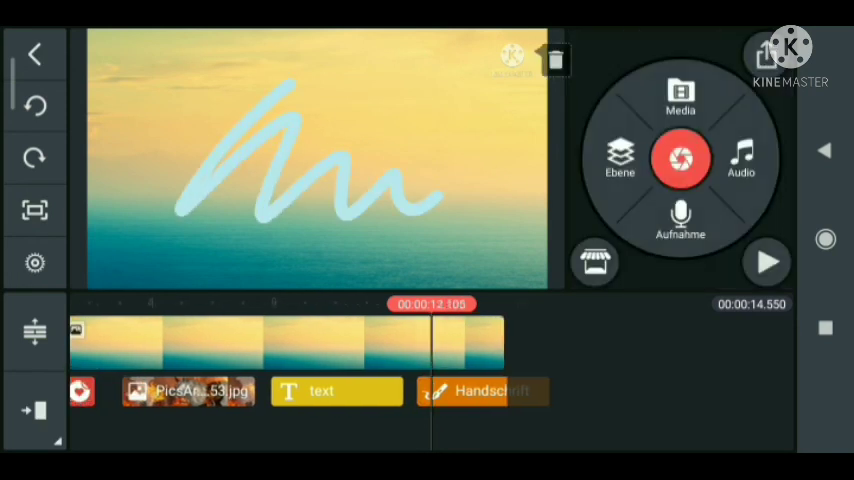
Step: Play the project through to its end and open the Ebene layer-type menu
click(767, 262)
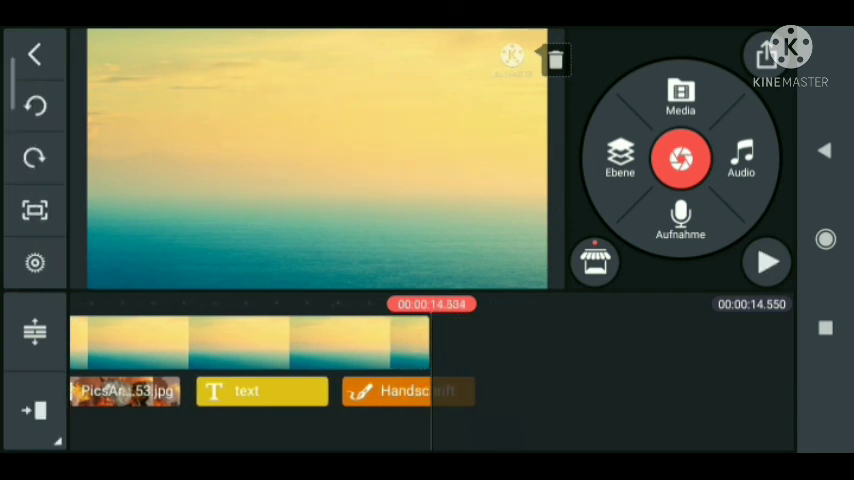
click(619, 158)
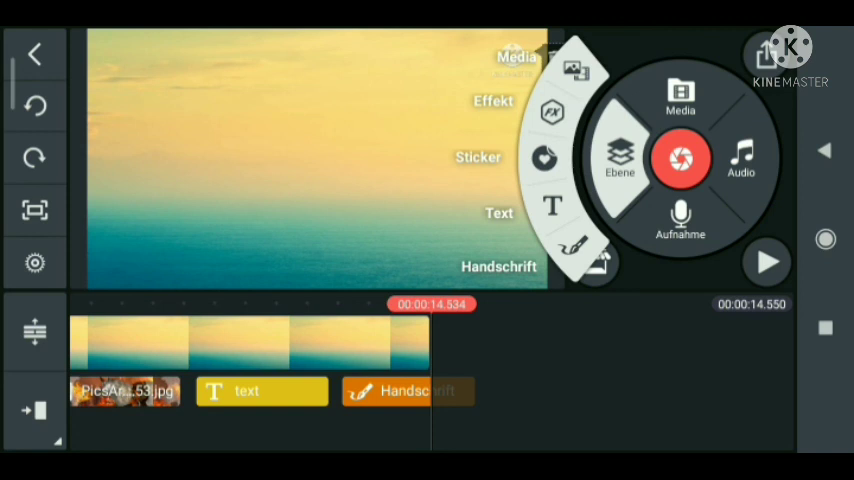